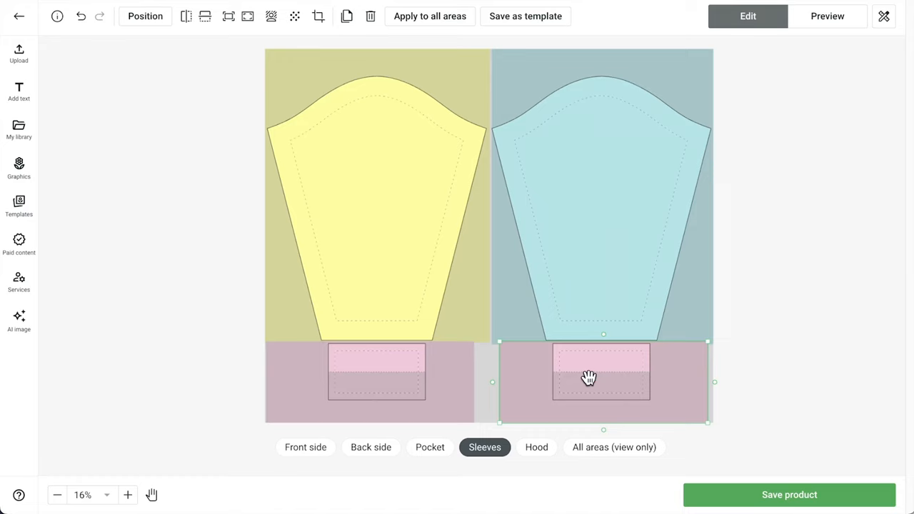
- Show all print areas of the colour-block hoodie together and move to the mockup preview
{"action": "left_click", "coordinate": [613, 447]}
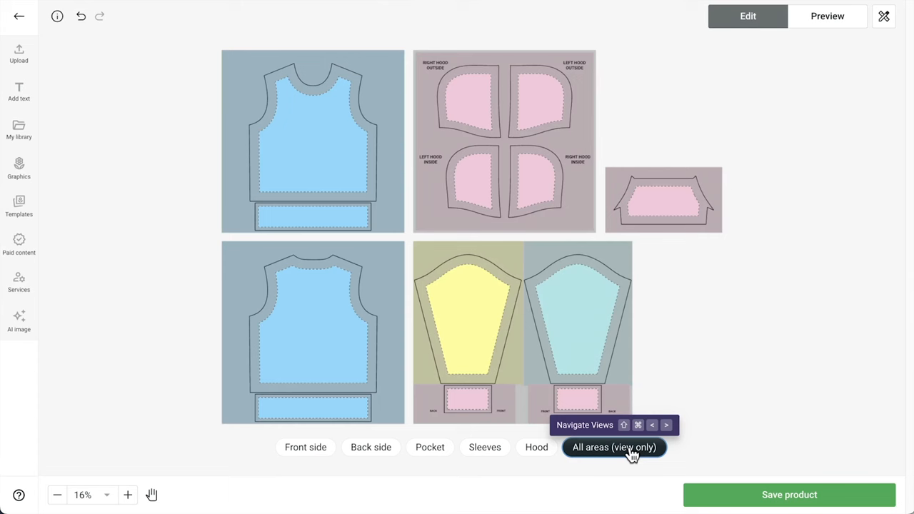
{"action": "left_click", "coordinate": [827, 16]}
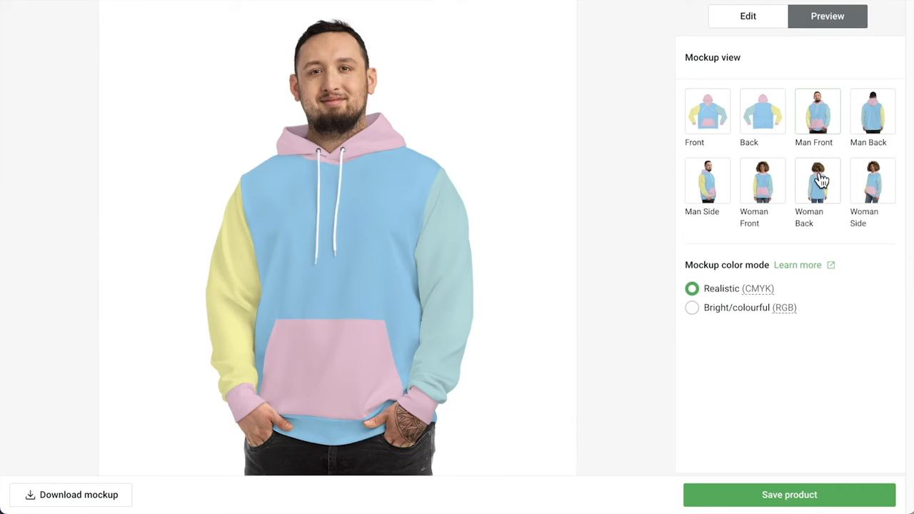
- View the colour-block hoodie mockup from another angle in the Mockup view panel
{"action": "left_click", "coordinate": [817, 180]}
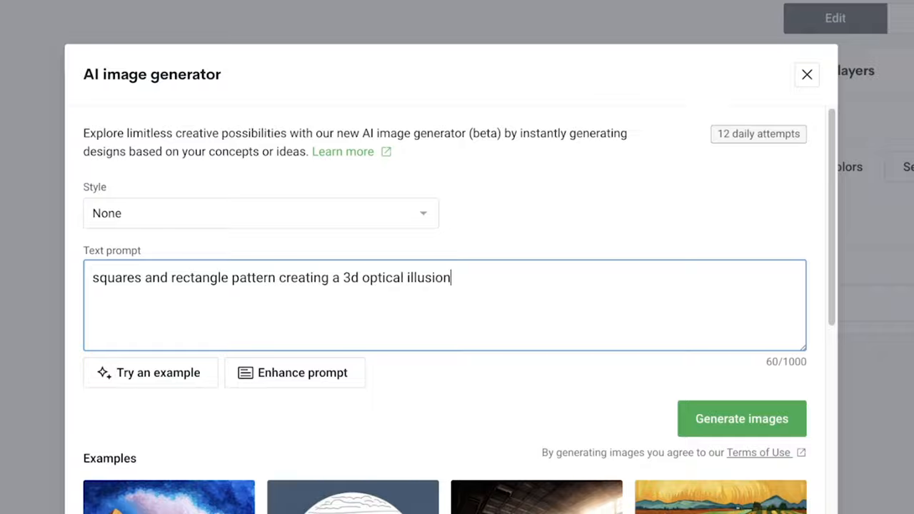
- Generate AI images from the 'squares and rectangle pattern creating a 3d optical illusion' prompt
{"action": "left_click", "coordinate": [741, 418]}
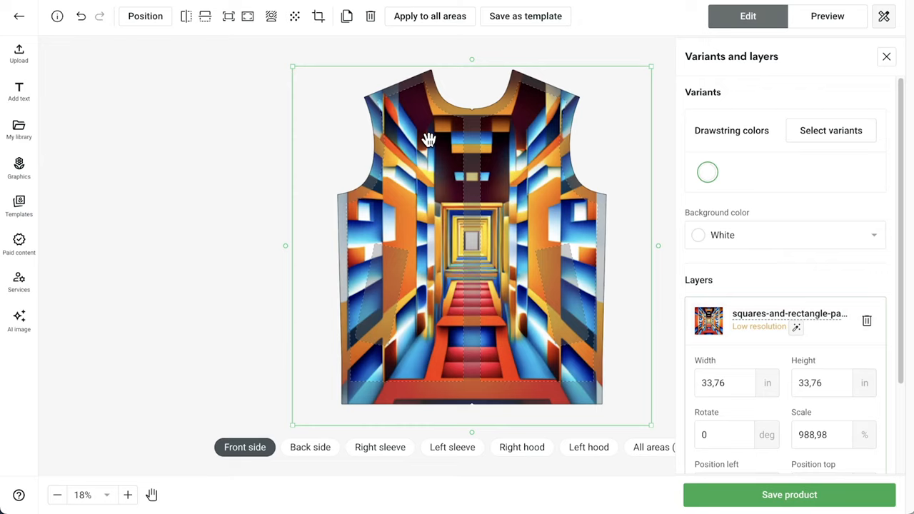
{"action": "mouse_move", "coordinate": [747, 16]}
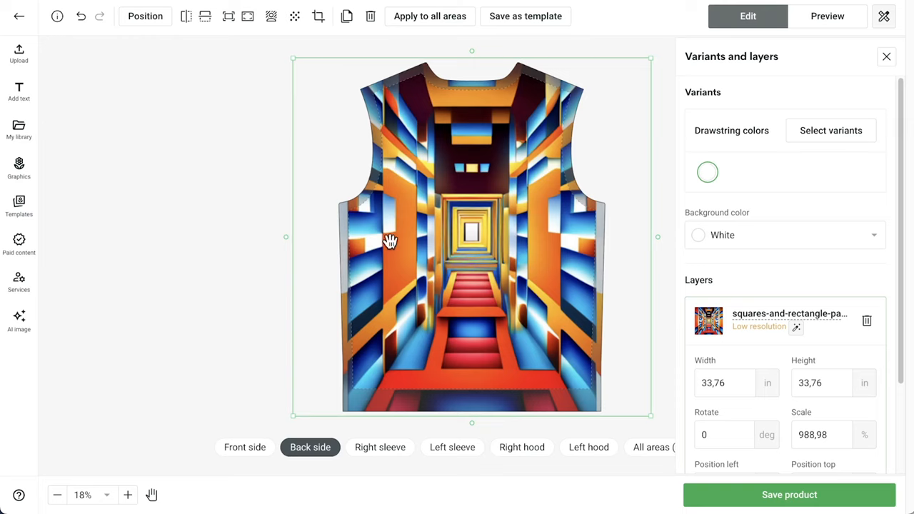
- Check the remaining sleeve and hood areas, view all areas, and preview the fully patterned hoodie mockup
{"action": "left_click", "coordinate": [588, 447]}
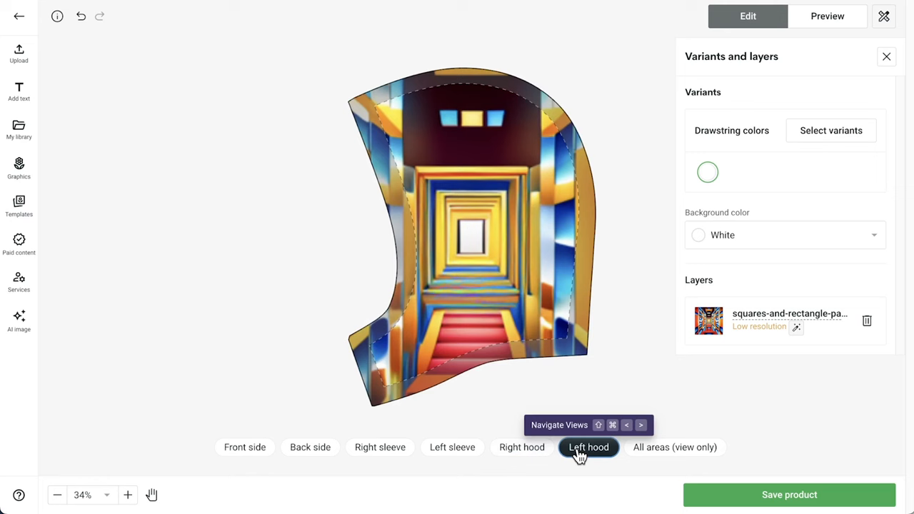
{"action": "left_click", "coordinate": [674, 447]}
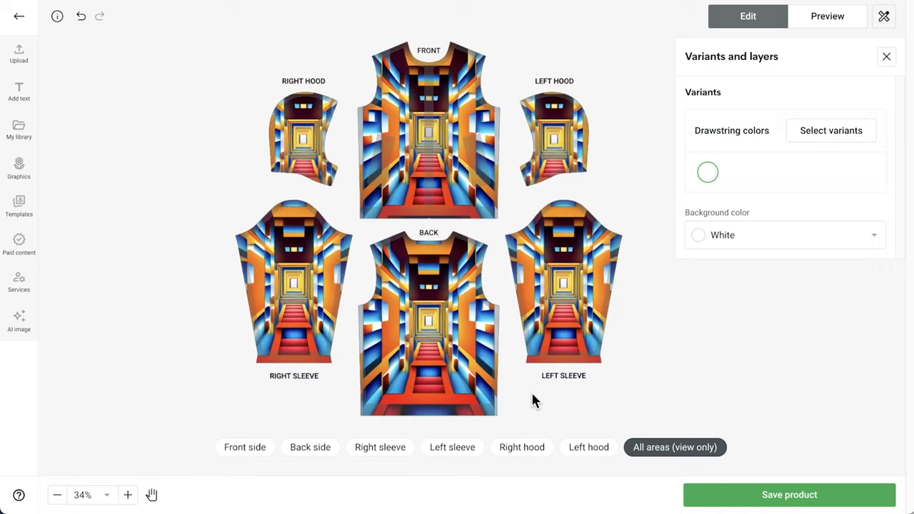
{"action": "left_click", "coordinate": [827, 16]}
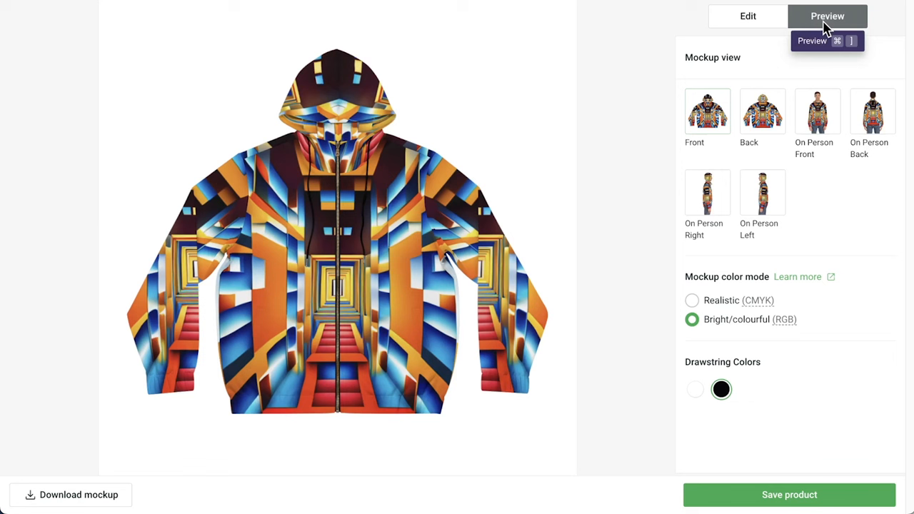